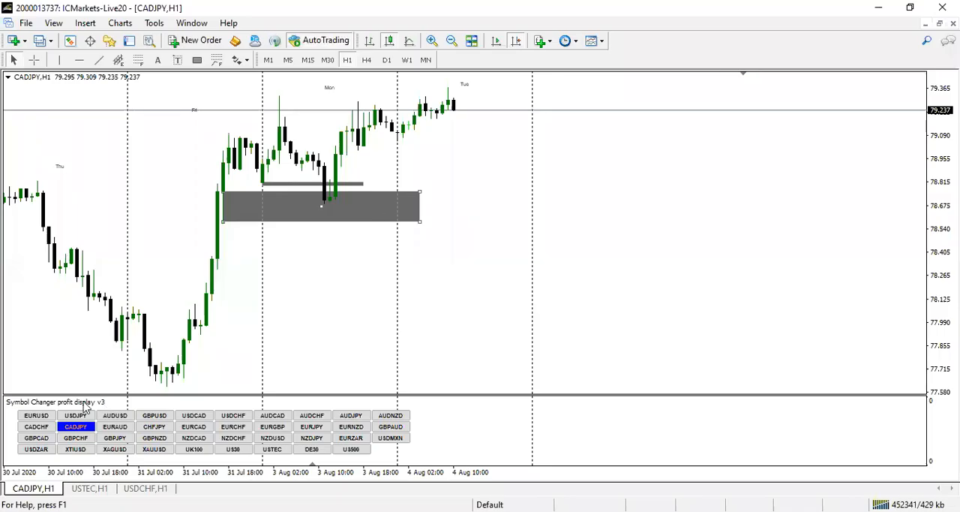
Load the EURUSD chart and show its marked zones on the M15 timeframe.
{"action": "left_click", "coordinate": [36, 414]}
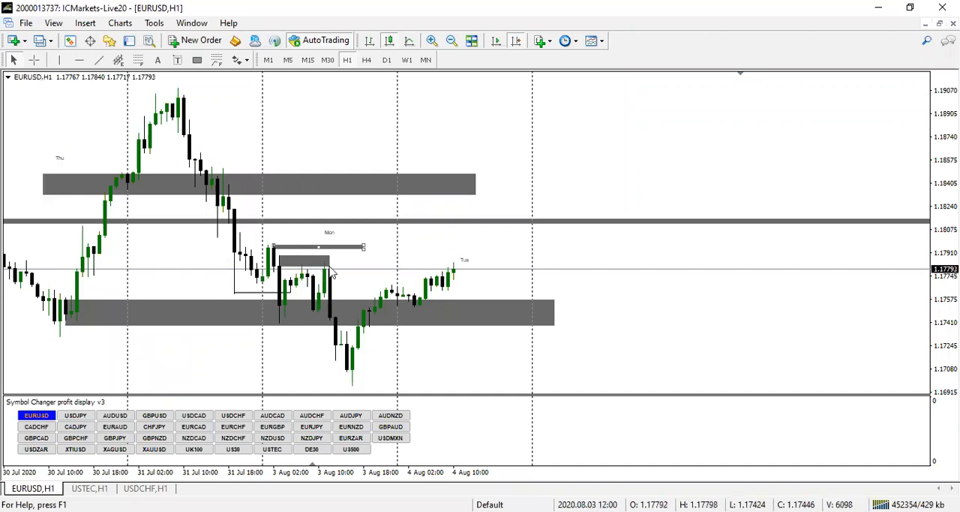
{"action": "left_click", "coordinate": [308, 60]}
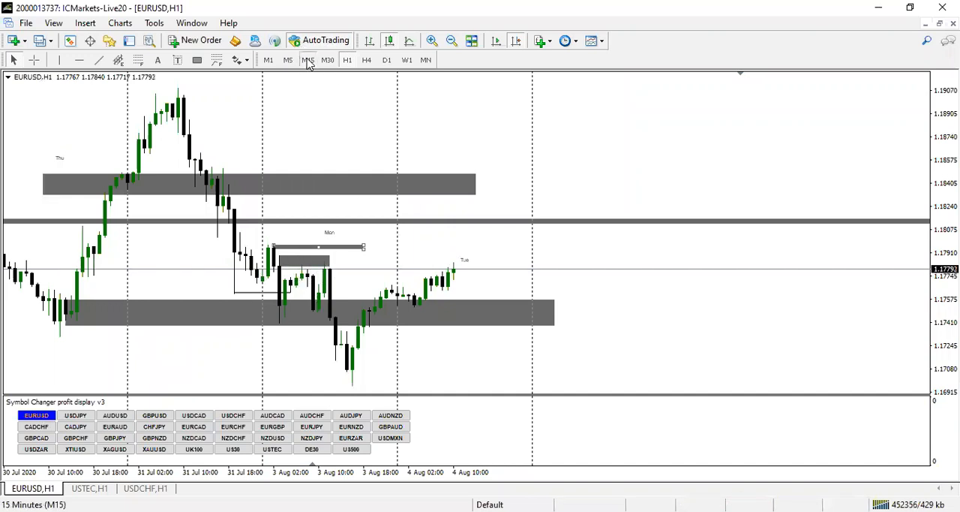
{"action": "left_click", "coordinate": [308, 60]}
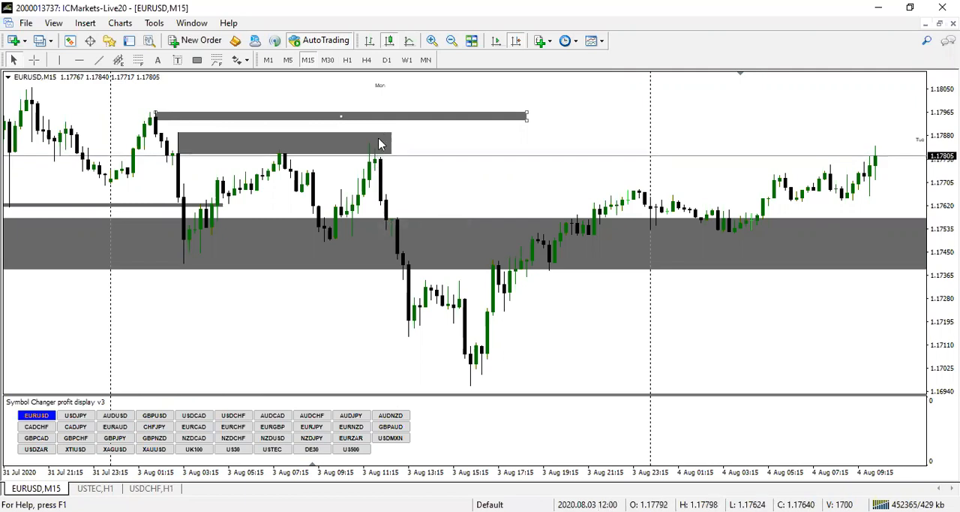
{"action": "mouse_move", "coordinate": [438, 357]}
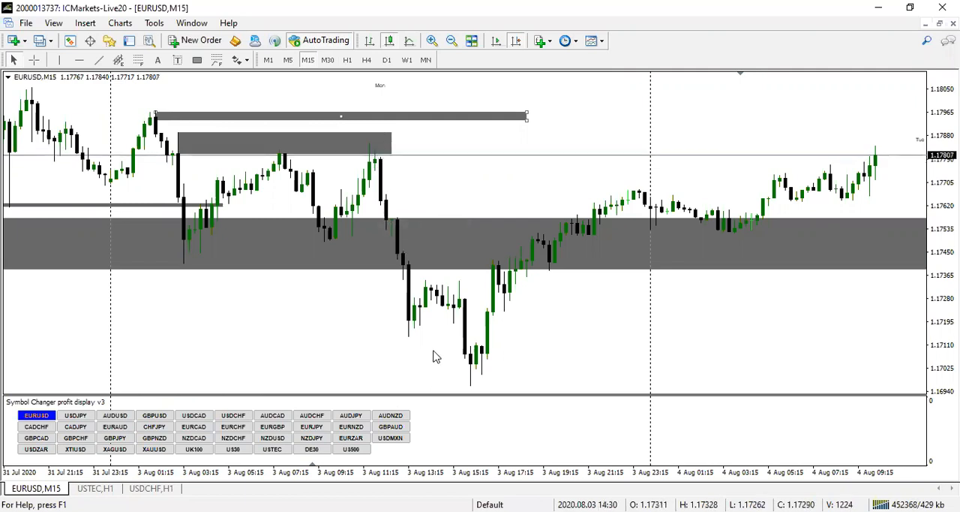
{"action": "mouse_move", "coordinate": [606, 252]}
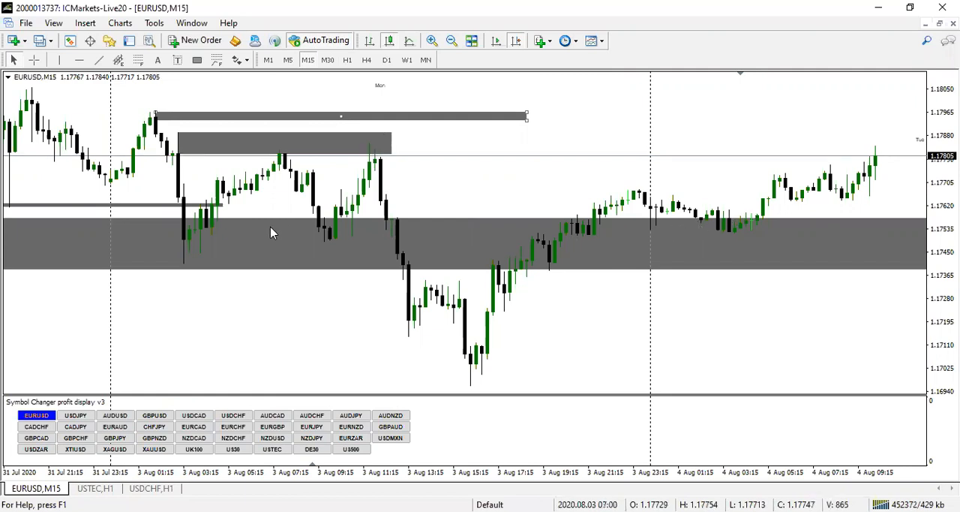
{"action": "mouse_move", "coordinate": [825, 136]}
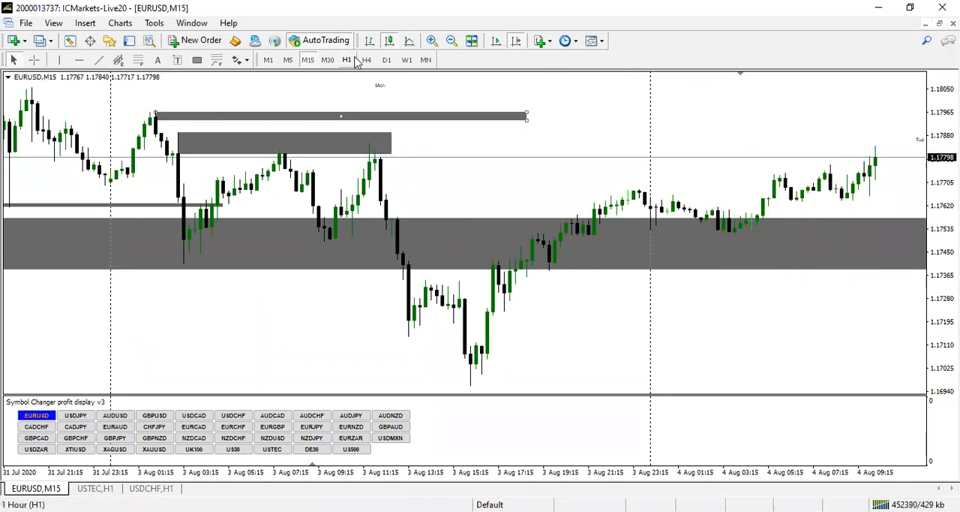
Set H1, then review the USDCHF and EURJPY zones before landing on CADJPY.
{"action": "left_click", "coordinate": [346, 60]}
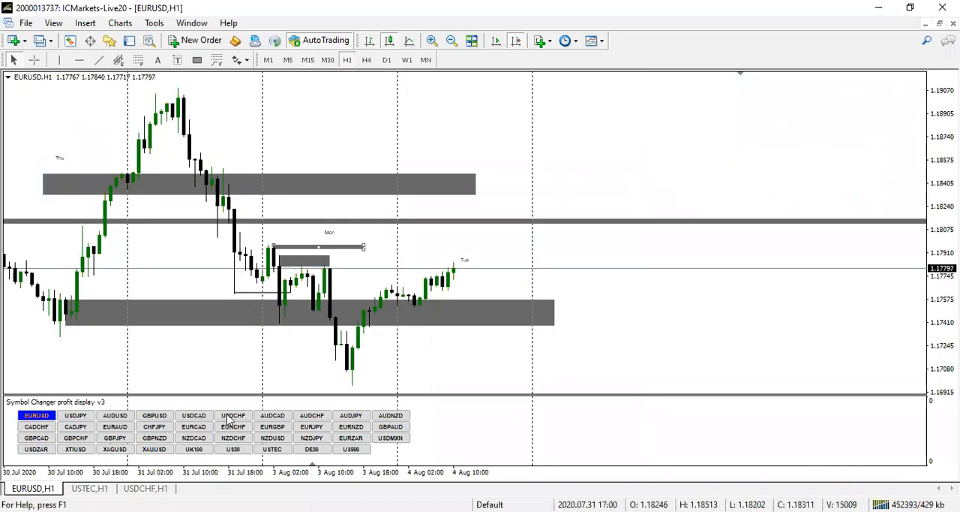
{"action": "left_click", "coordinate": [233, 414]}
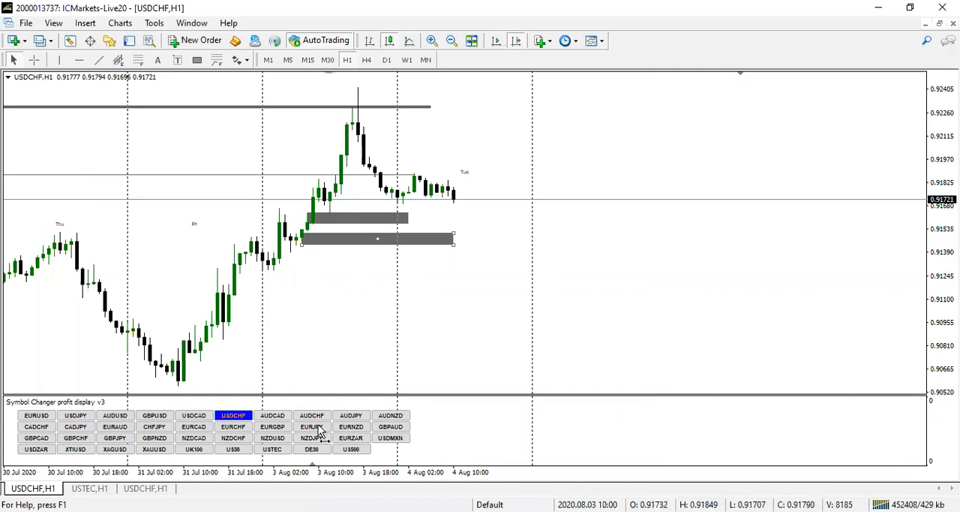
{"action": "left_click", "coordinate": [311, 426]}
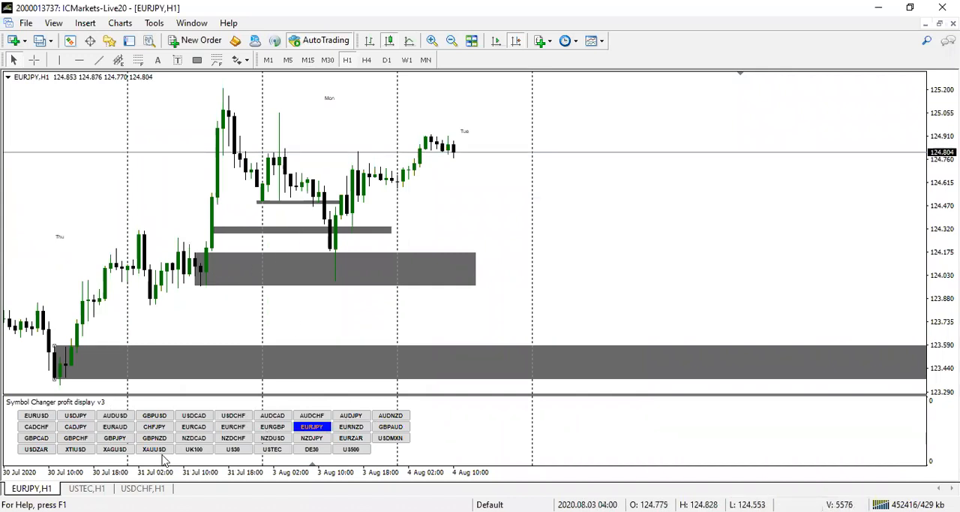
{"action": "left_click", "coordinate": [75, 426]}
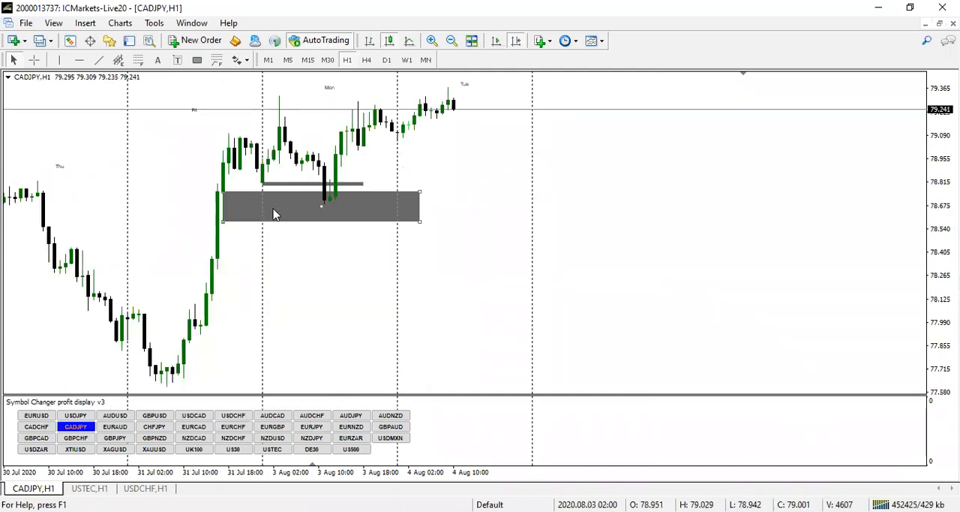
Load the GBPUSD hourly chart with its marked zones.
{"action": "left_click", "coordinate": [153, 414]}
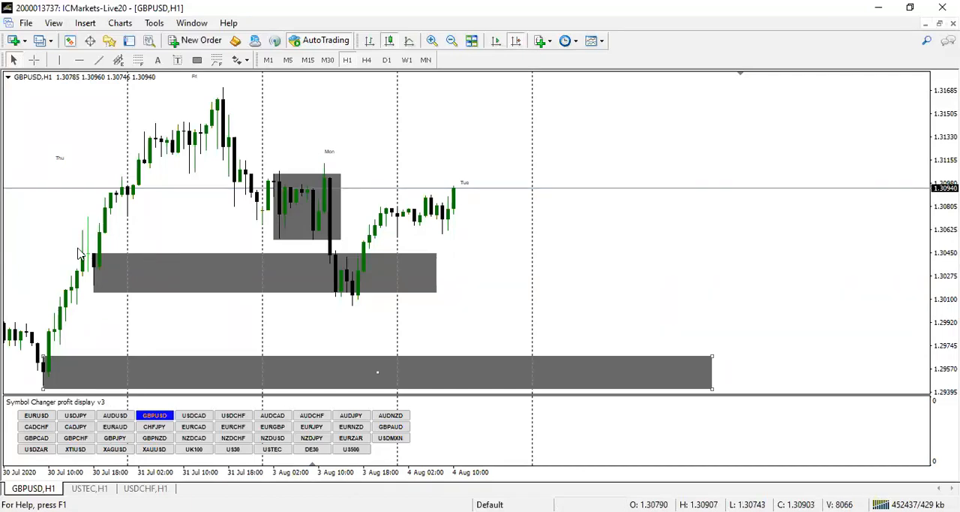
{"action": "mouse_move", "coordinate": [201, 306]}
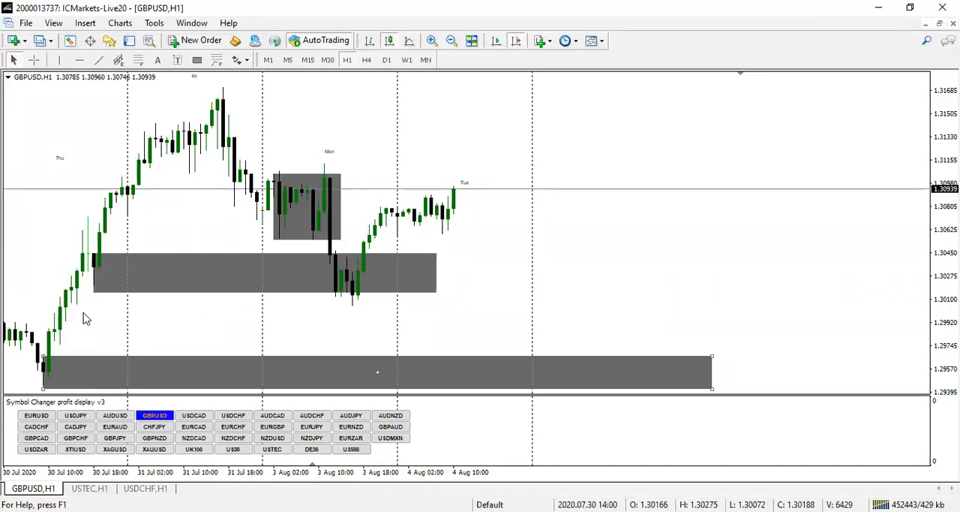
{"action": "mouse_move", "coordinate": [97, 300]}
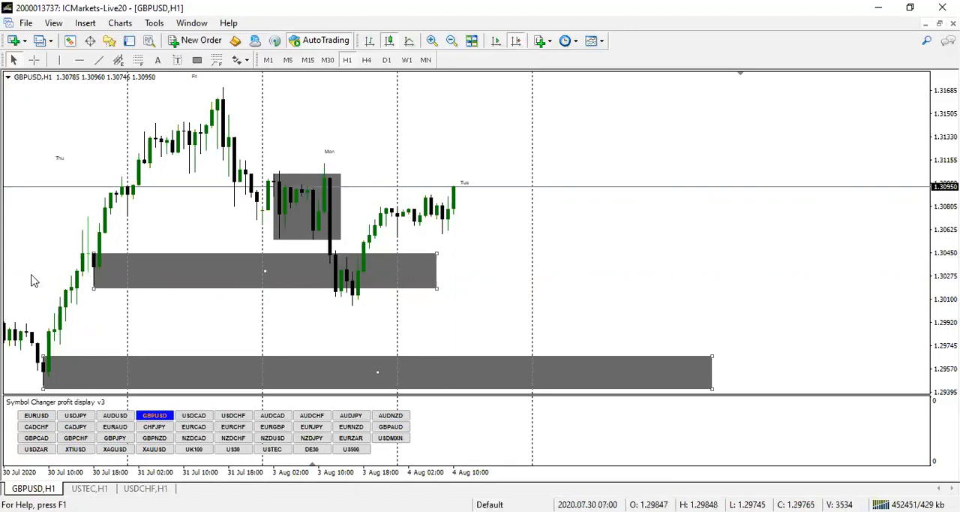
{"action": "mouse_move", "coordinate": [90, 141]}
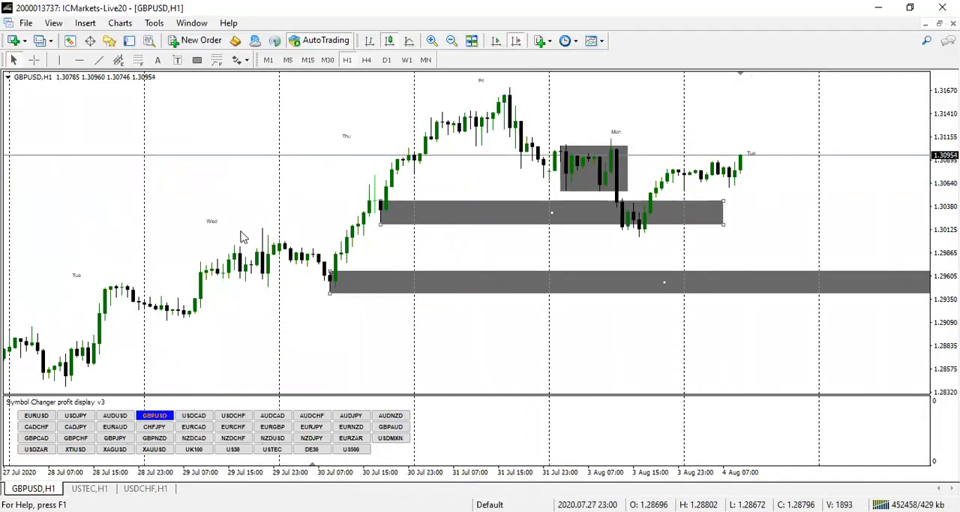
{"action": "mouse_move", "coordinate": [494, 272]}
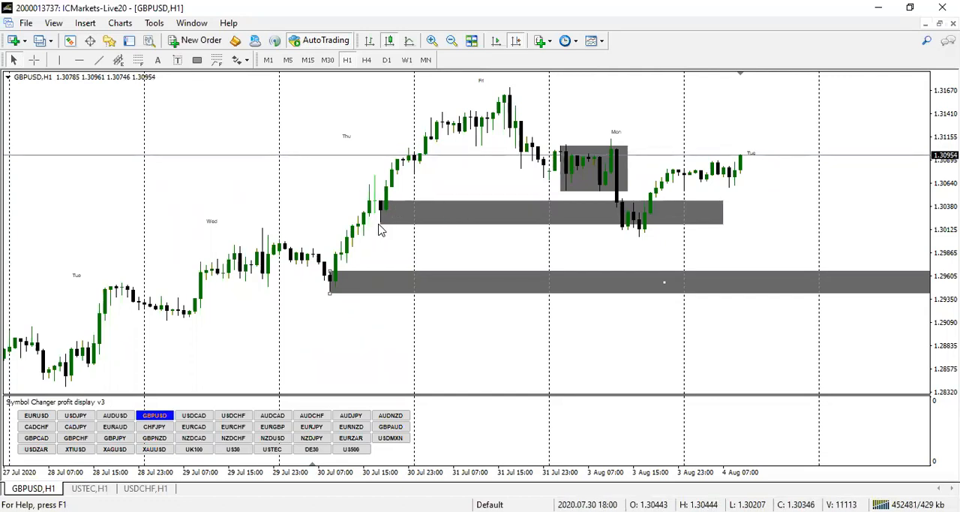
{"action": "mouse_move", "coordinate": [756, 150]}
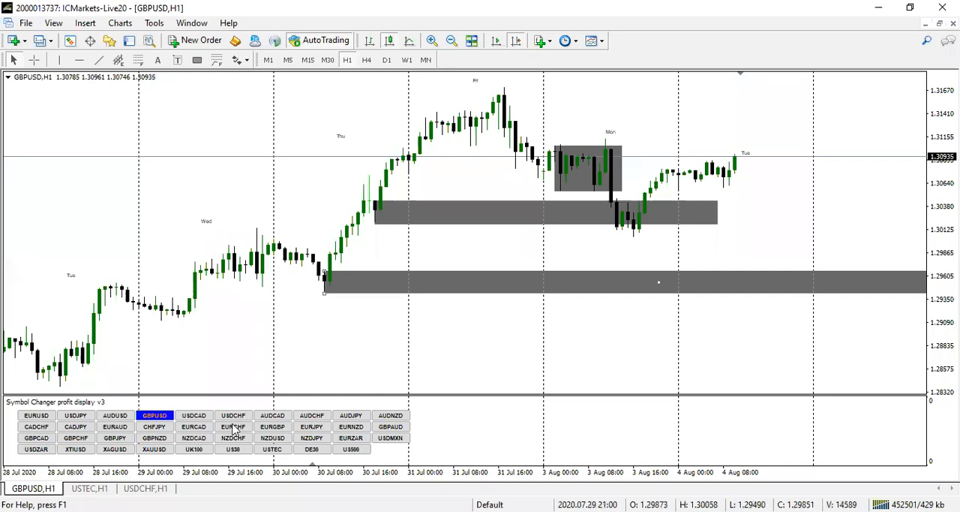
Load the USDCAD hourly chart with its marked zones.
{"action": "left_click", "coordinate": [193, 414]}
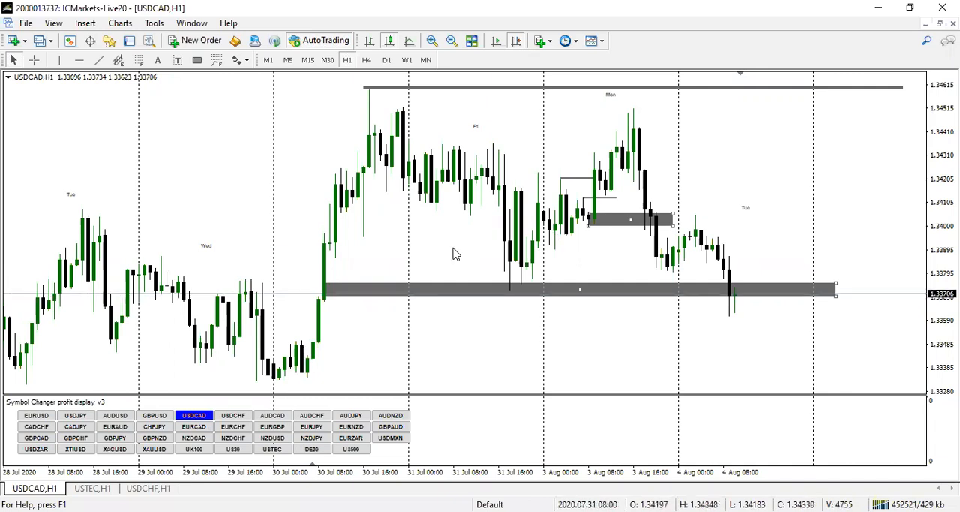
{"action": "mouse_move", "coordinate": [518, 148]}
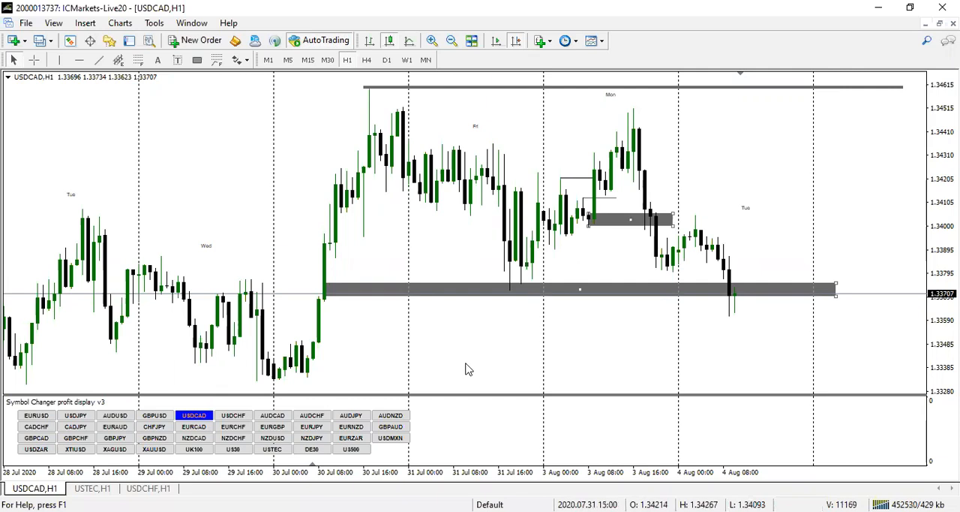
{"action": "mouse_move", "coordinate": [459, 380]}
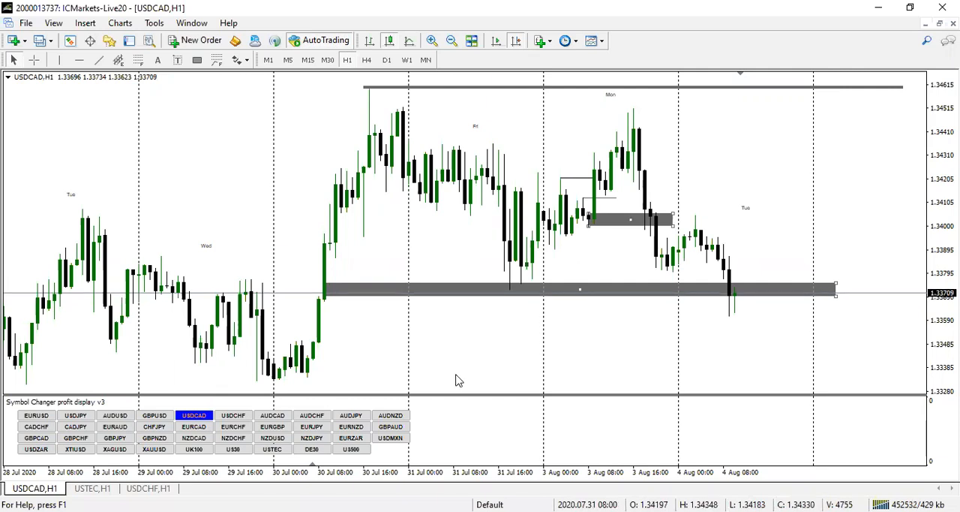
{"action": "mouse_move", "coordinate": [201, 467]}
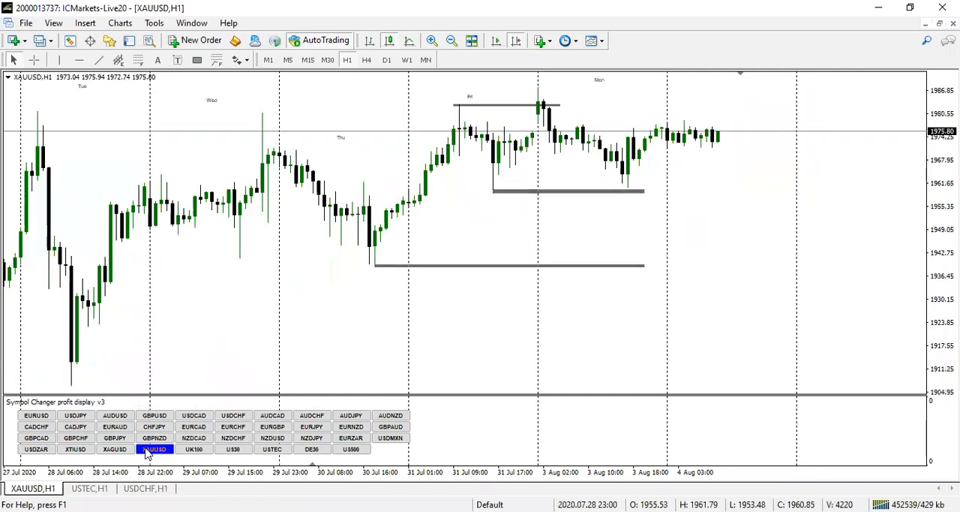
Review the gold (XAUUSD) hourly zones, then load the GBPCAD hourly chart.
{"action": "left_click", "coordinate": [153, 448]}
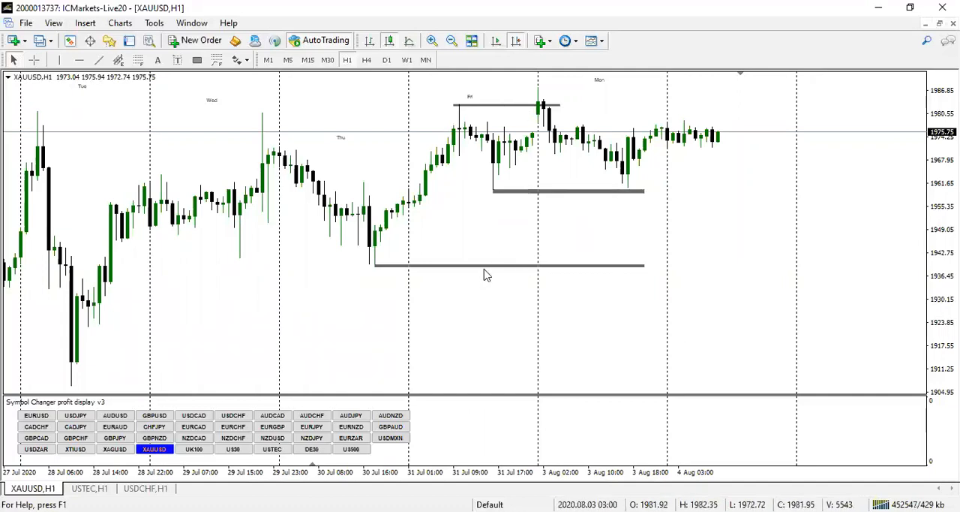
{"action": "mouse_move", "coordinate": [473, 316]}
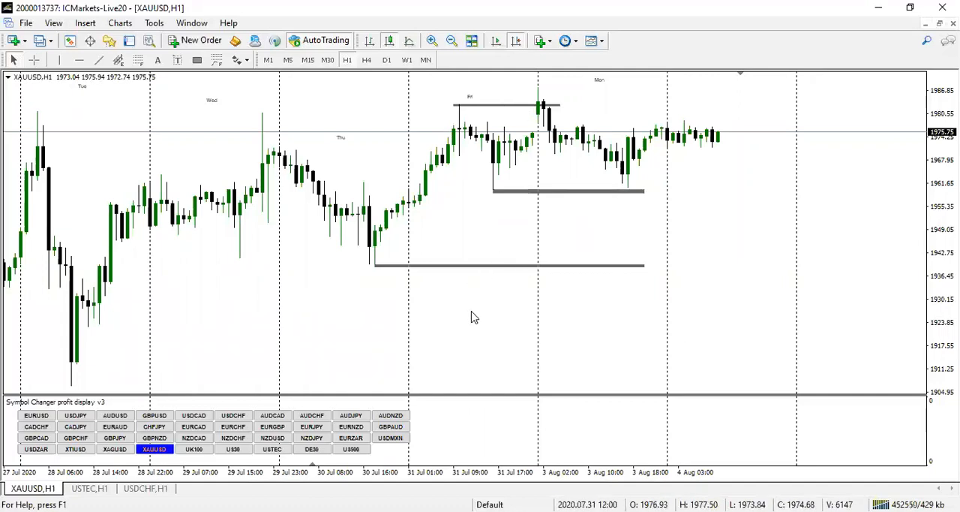
{"action": "mouse_move", "coordinate": [414, 345]}
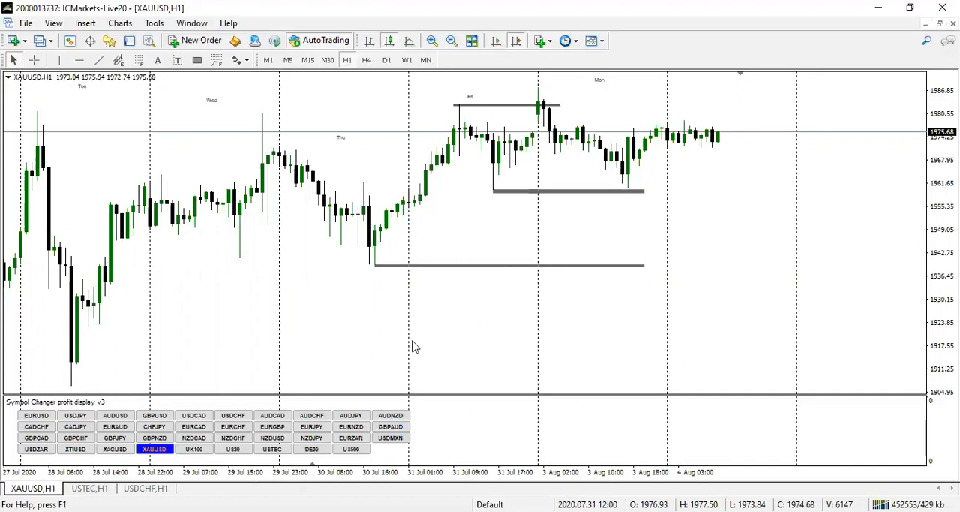
{"action": "left_click", "coordinate": [36, 438]}
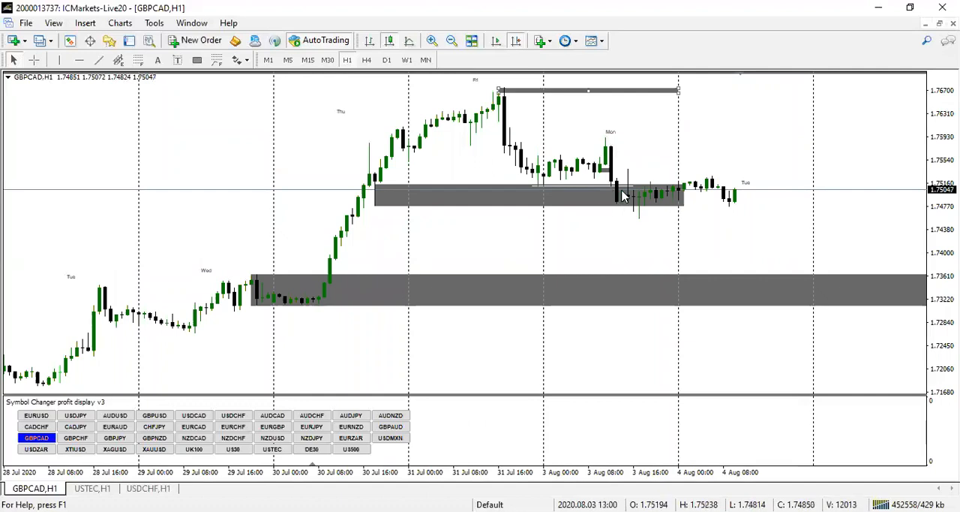
{"action": "mouse_move", "coordinate": [480, 282]}
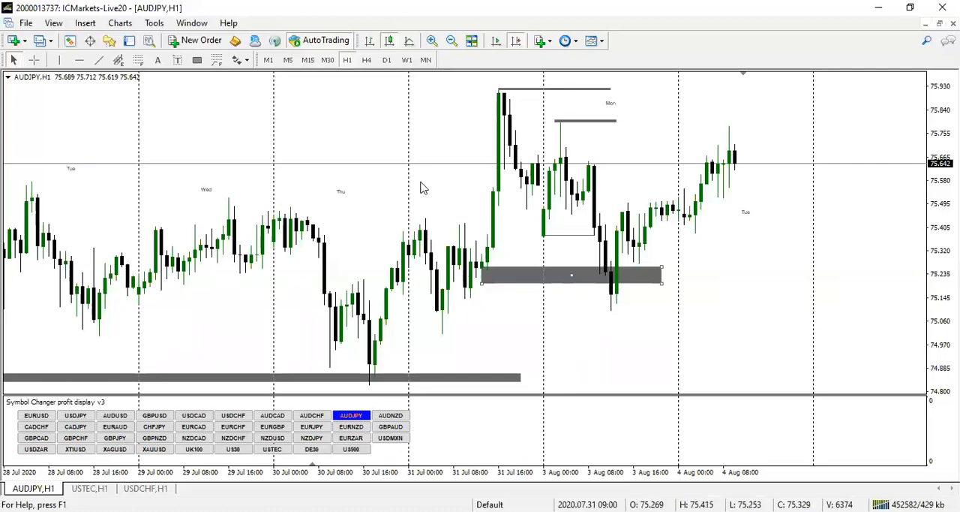
{"action": "left_click", "coordinate": [366, 60]}
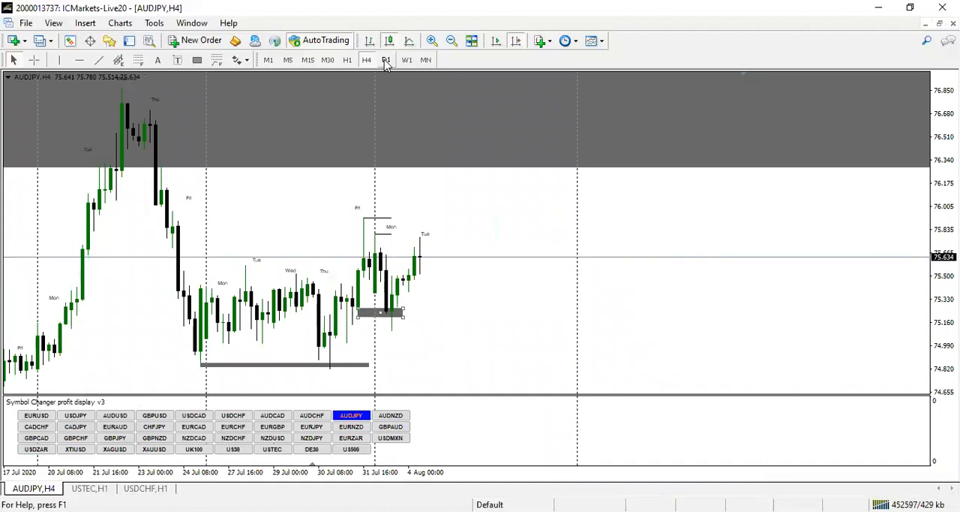
{"action": "left_click", "coordinate": [387, 60]}
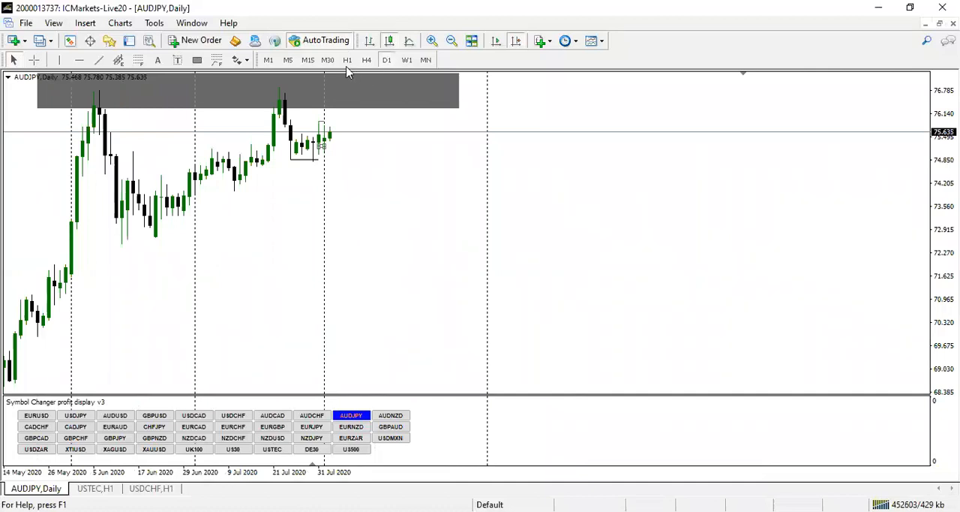
{"action": "left_click", "coordinate": [347, 60]}
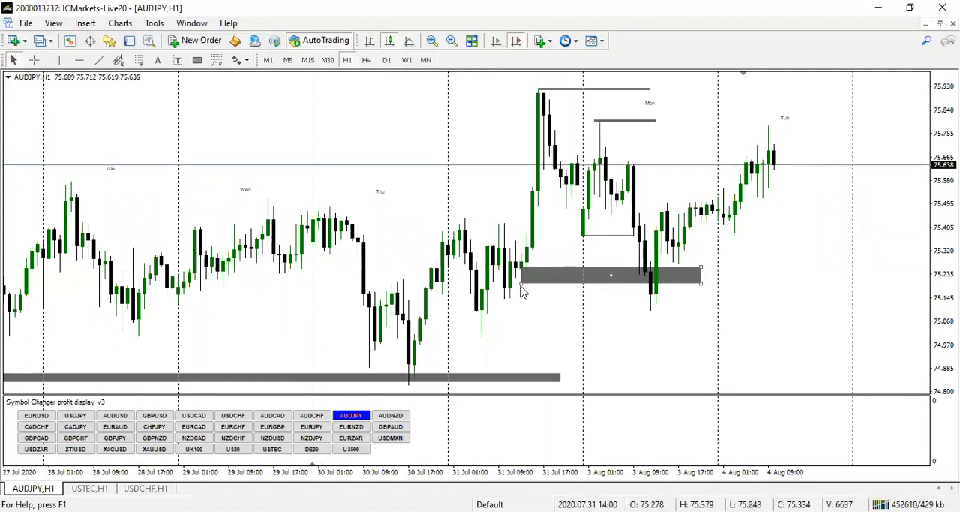
{"action": "mouse_move", "coordinate": [539, 363]}
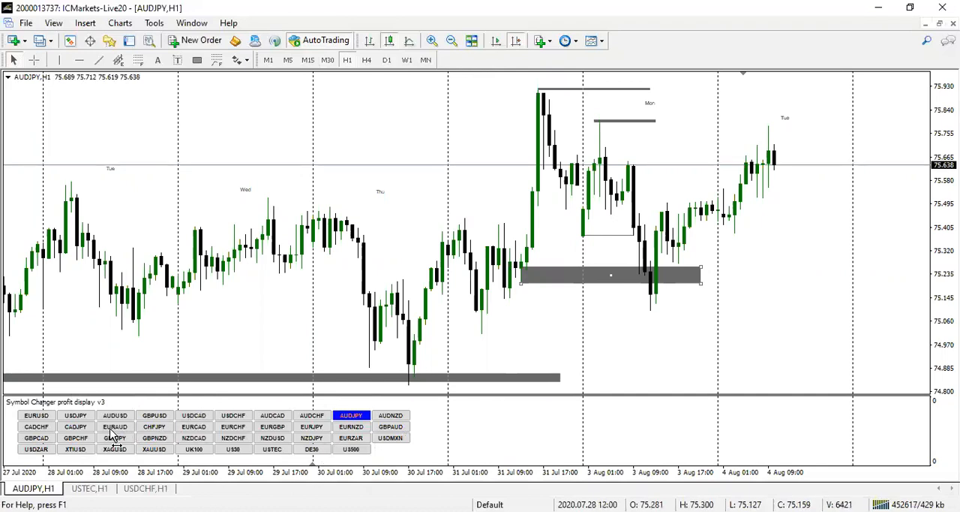
Review the EURAUD and GBPAUD hourly zones, then load GBPCHF.
{"action": "left_click", "coordinate": [114, 426]}
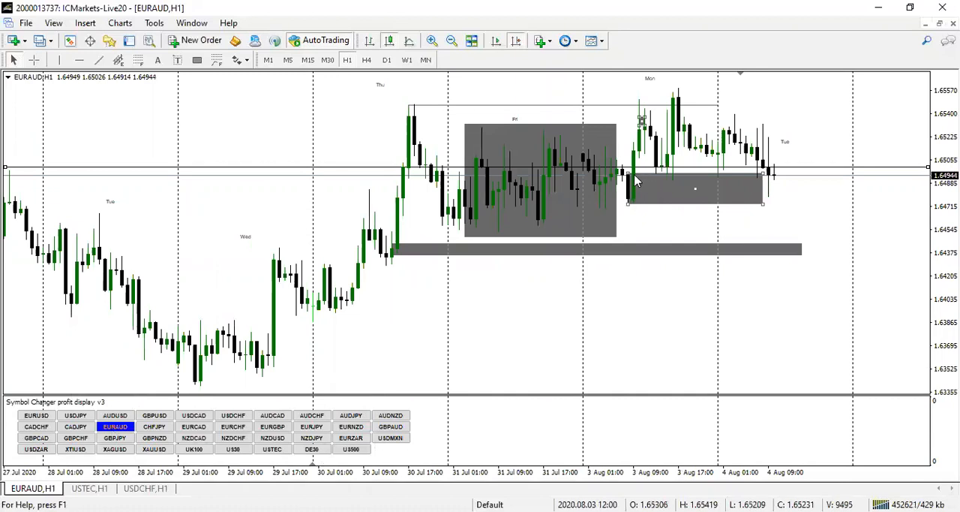
{"action": "mouse_move", "coordinate": [647, 207]}
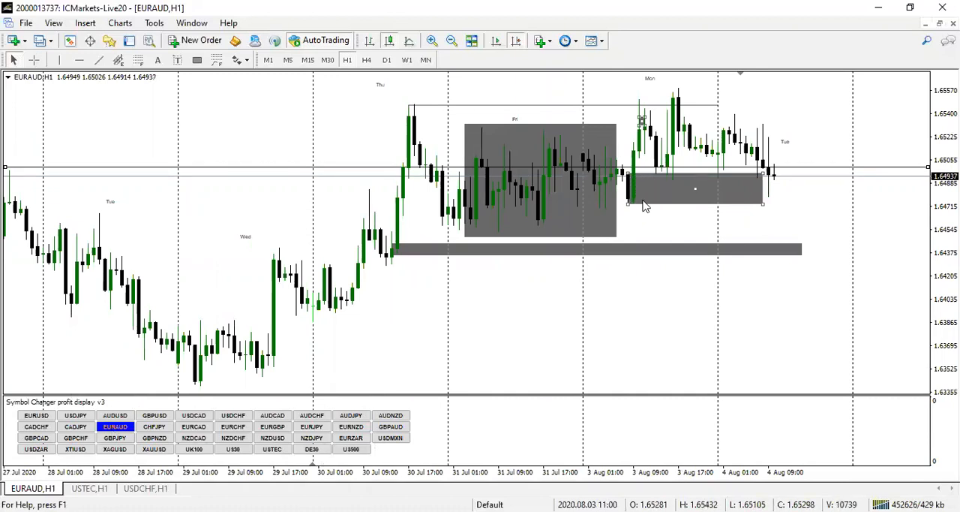
{"action": "mouse_move", "coordinate": [668, 173]}
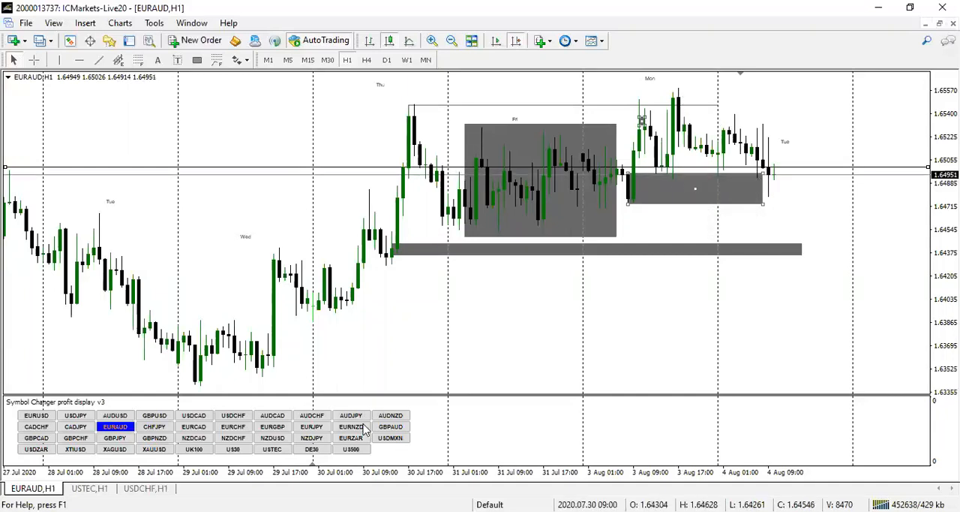
{"action": "left_click", "coordinate": [390, 426]}
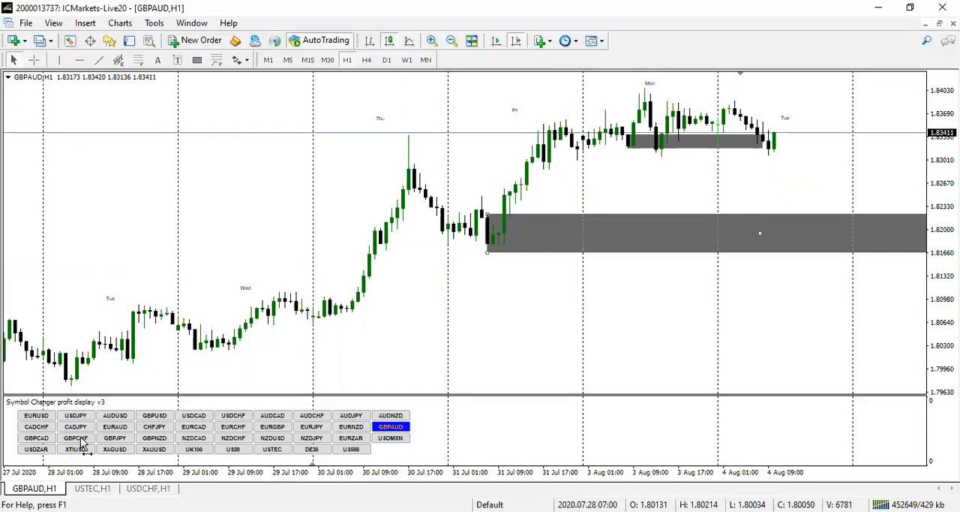
{"action": "left_click", "coordinate": [75, 438]}
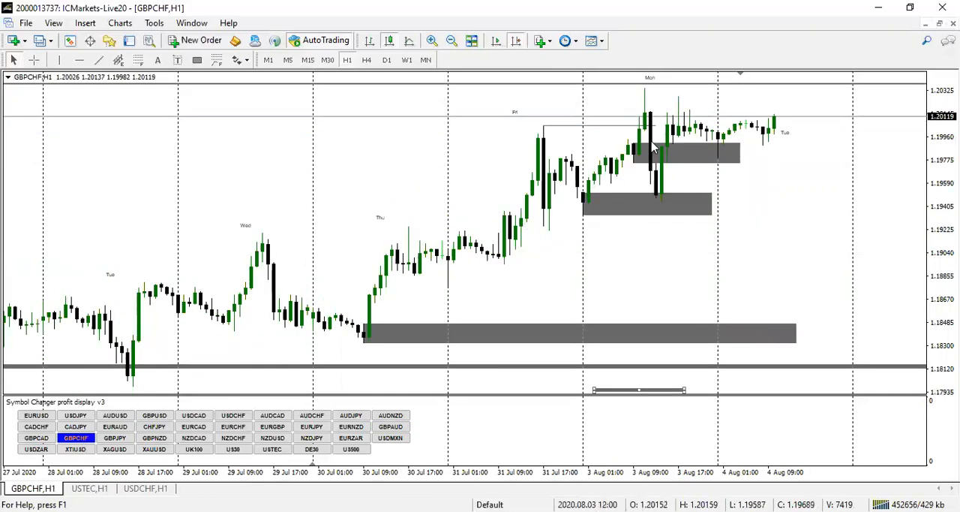
{"action": "mouse_move", "coordinate": [659, 179]}
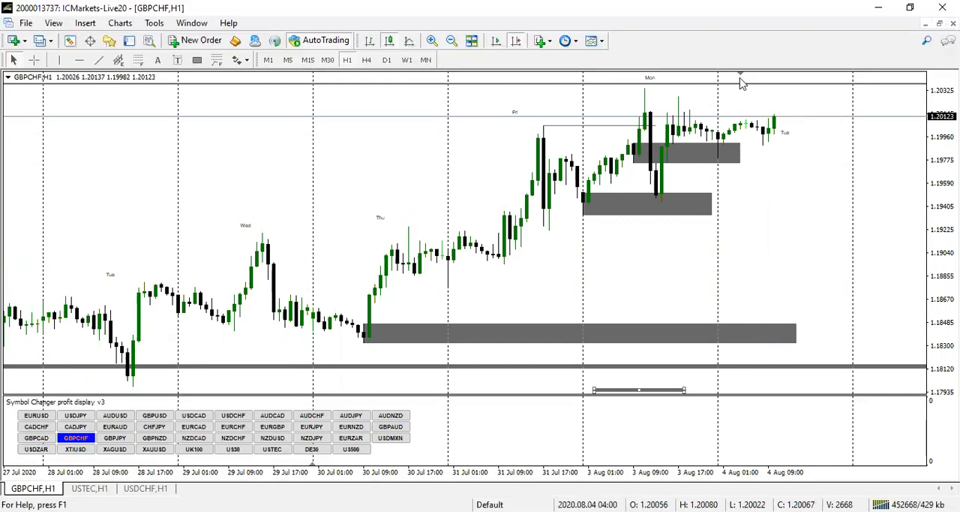
Load the USDJPY hourly chart with its marked zones.
{"action": "left_click", "coordinate": [75, 414]}
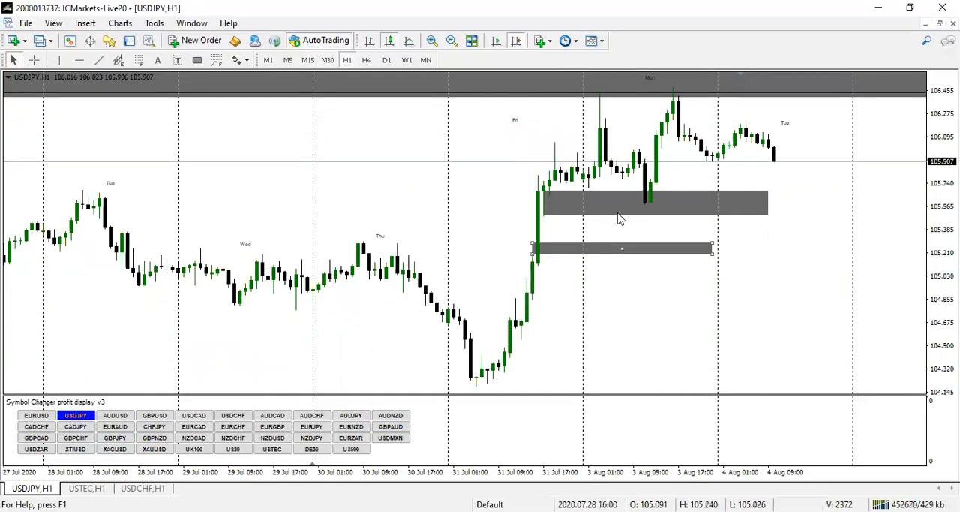
{"action": "mouse_move", "coordinate": [663, 162]}
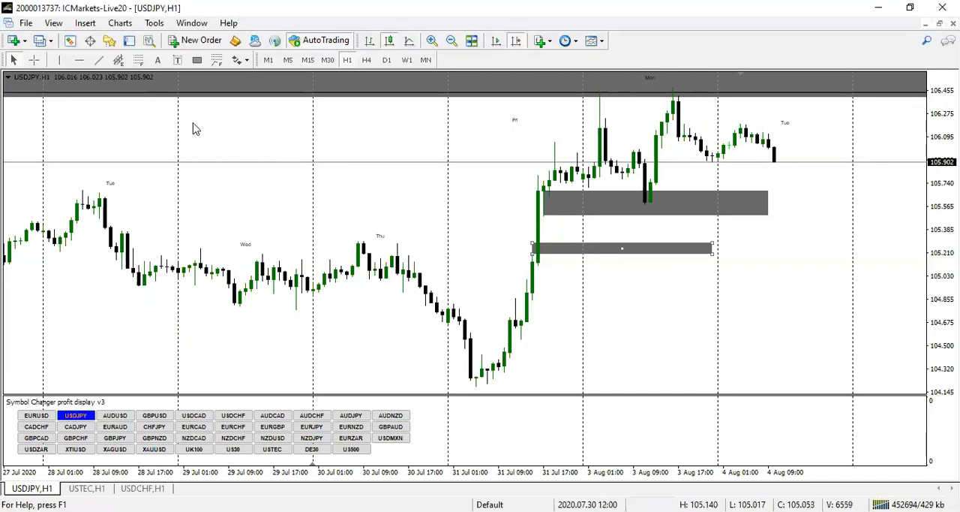
{"action": "mouse_move", "coordinate": [291, 292]}
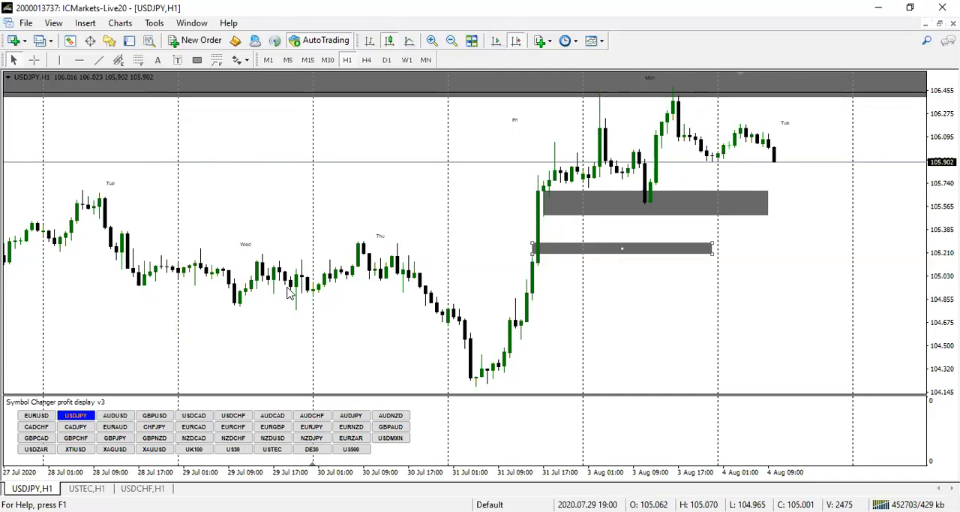
{"action": "mouse_move", "coordinate": [313, 158]}
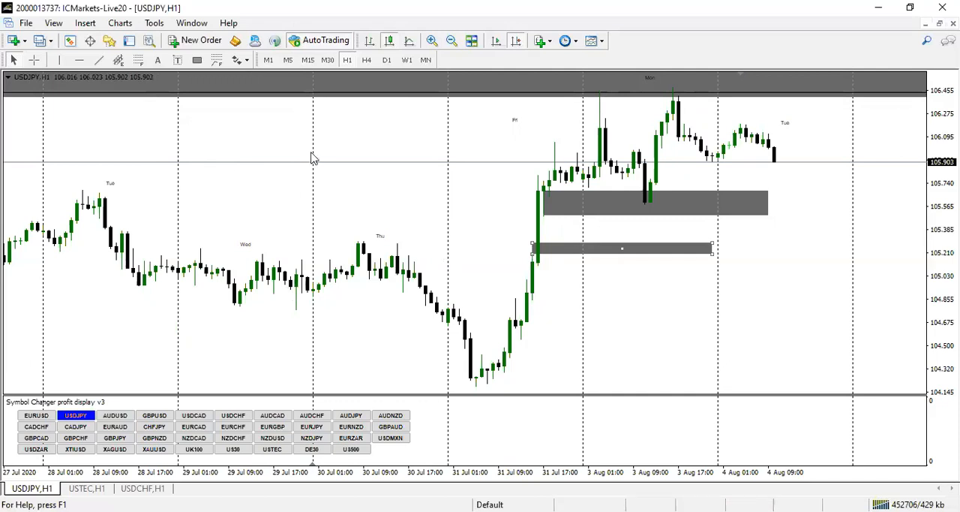